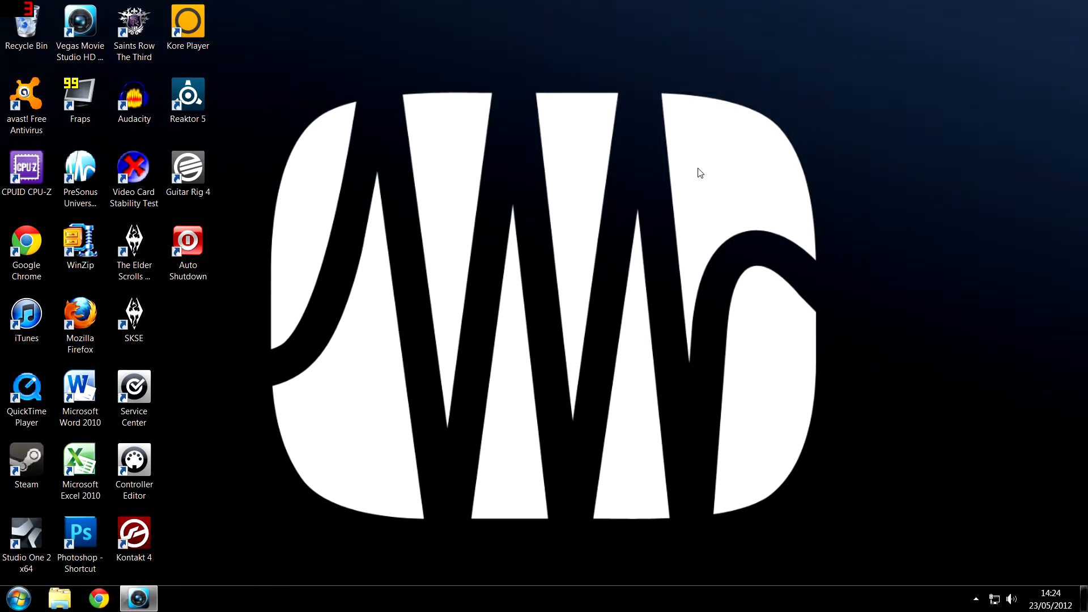
{"action": "mouse_move", "coordinate": [282, 309]}
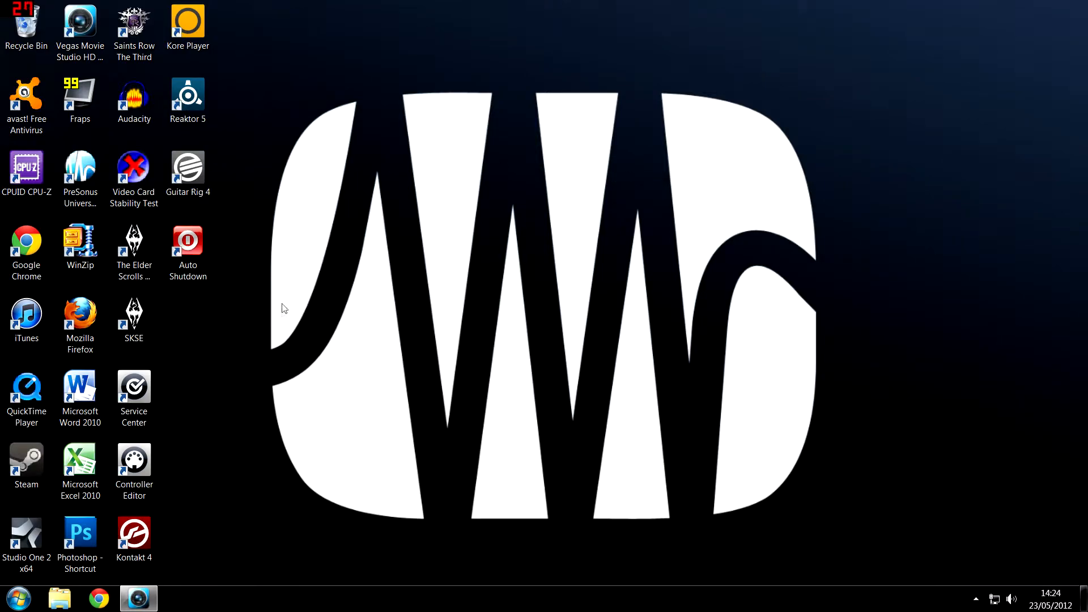
{"action": "mouse_move", "coordinate": [318, 340]}
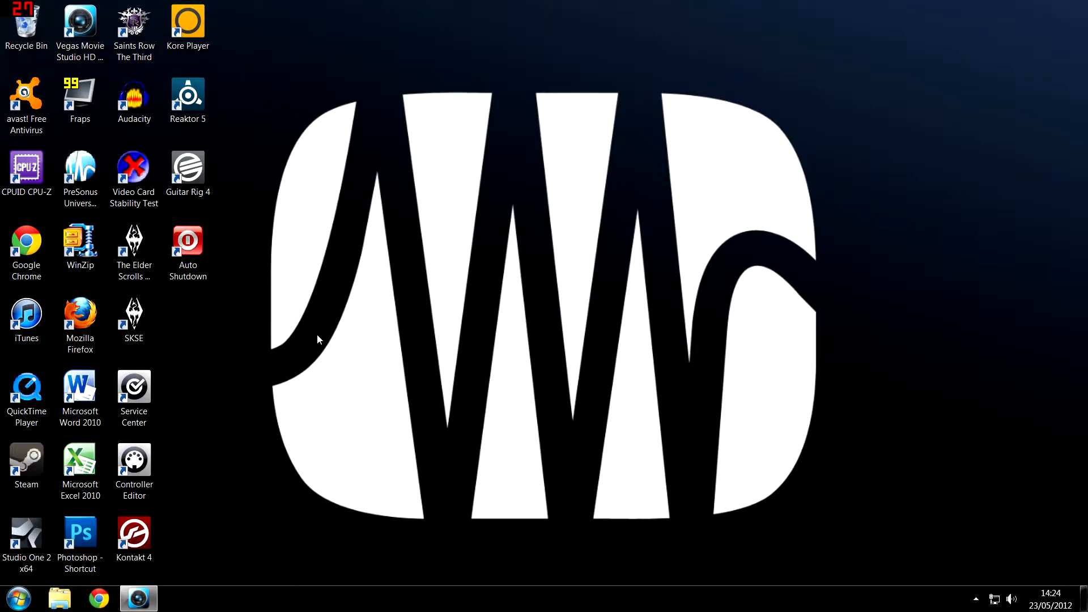
{"action": "mouse_move", "coordinate": [241, 313]}
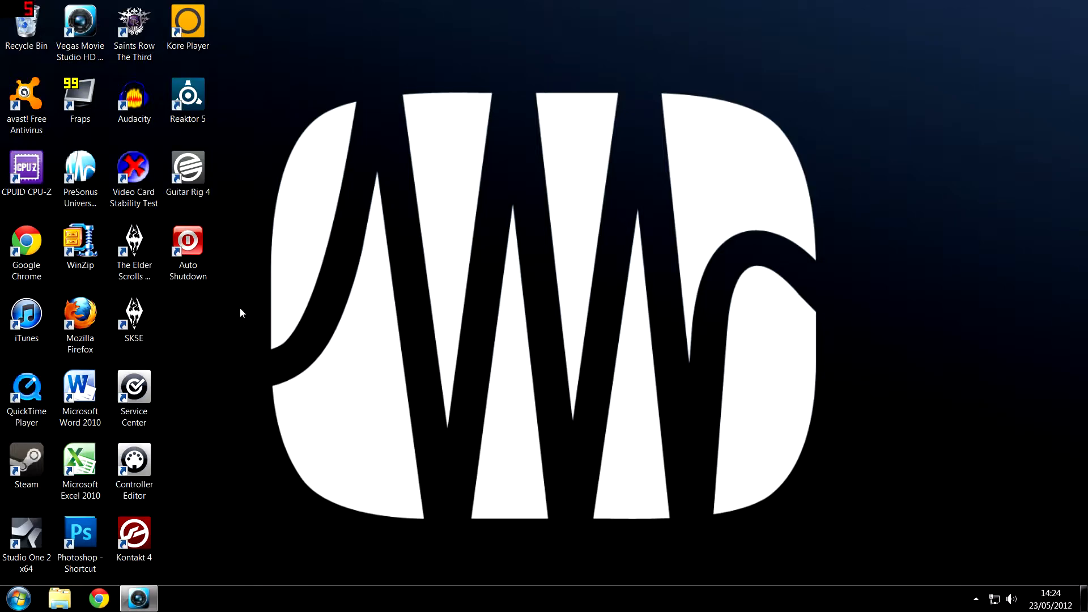
{"action": "mouse_move", "coordinate": [773, 458]}
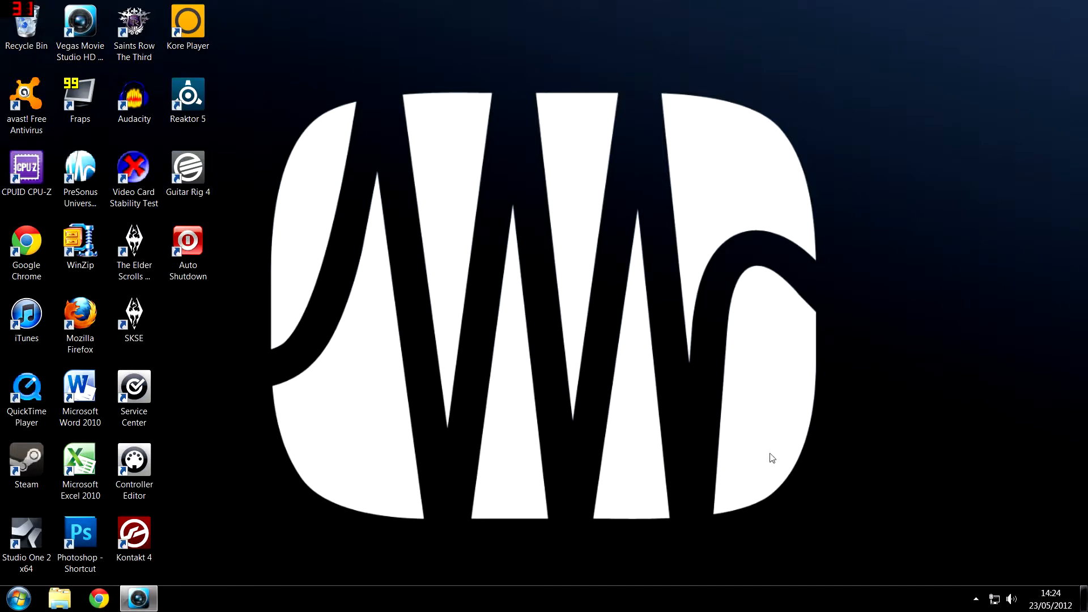
Expand the hidden notification-area icons in the Windows system tray
{"action": "left_click", "coordinate": [977, 599]}
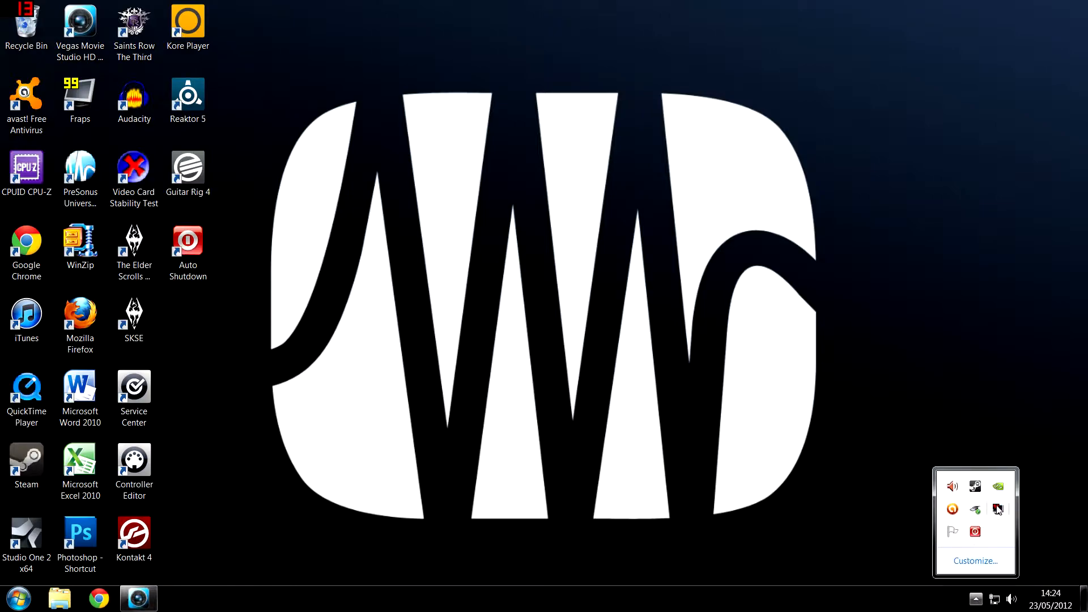
{"action": "mouse_move", "coordinate": [998, 509]}
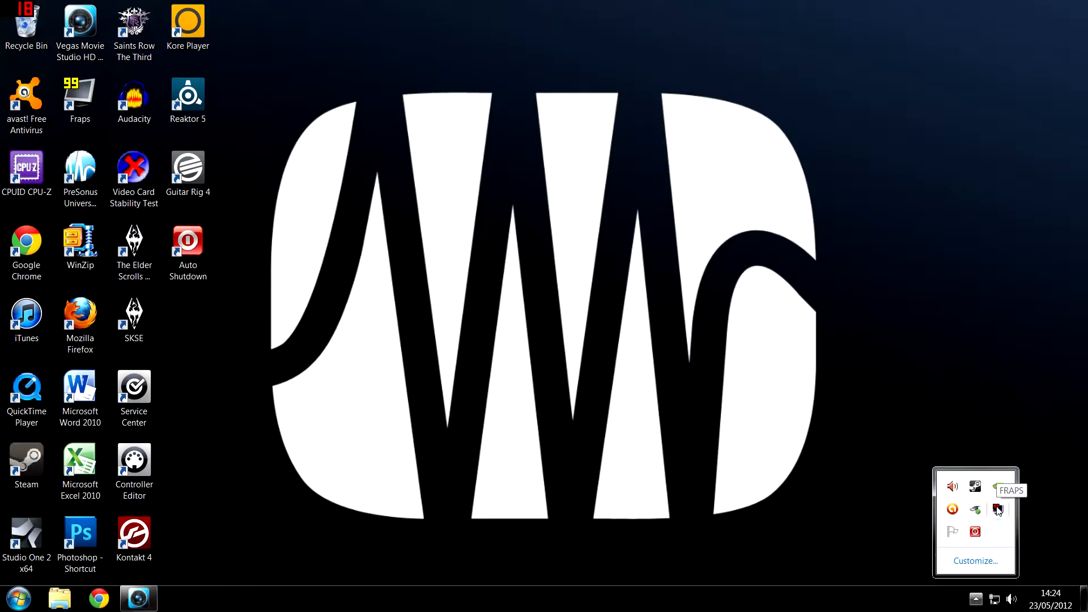
Open Fraps from the tray to its Movies tab (E:\Videos\Fraps, 60 fps, full-size)
{"action": "left_click", "coordinate": [997, 511]}
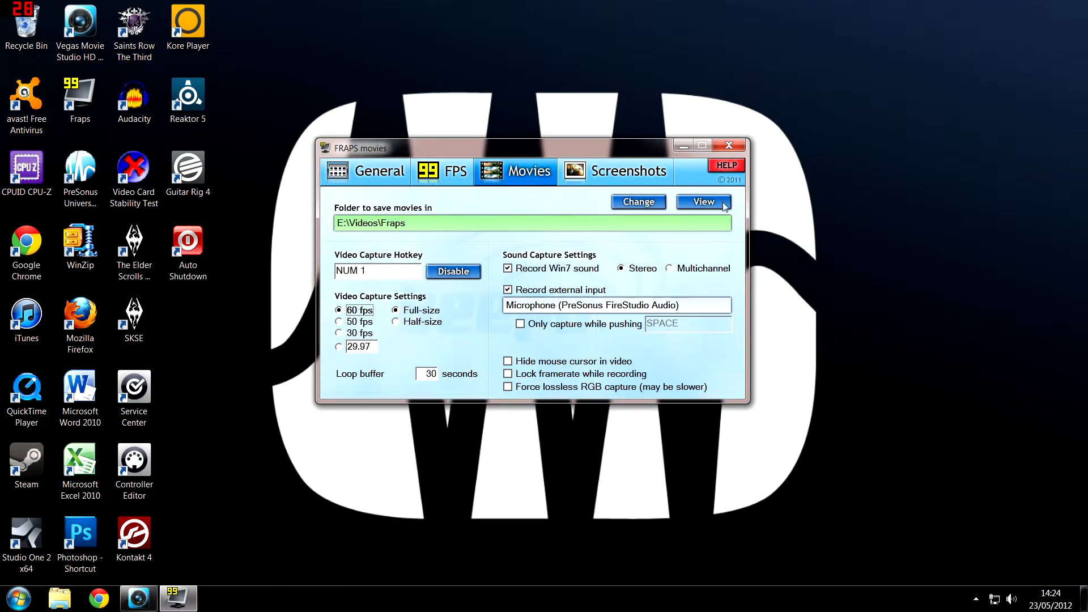
{"action": "mouse_move", "coordinate": [365, 223]}
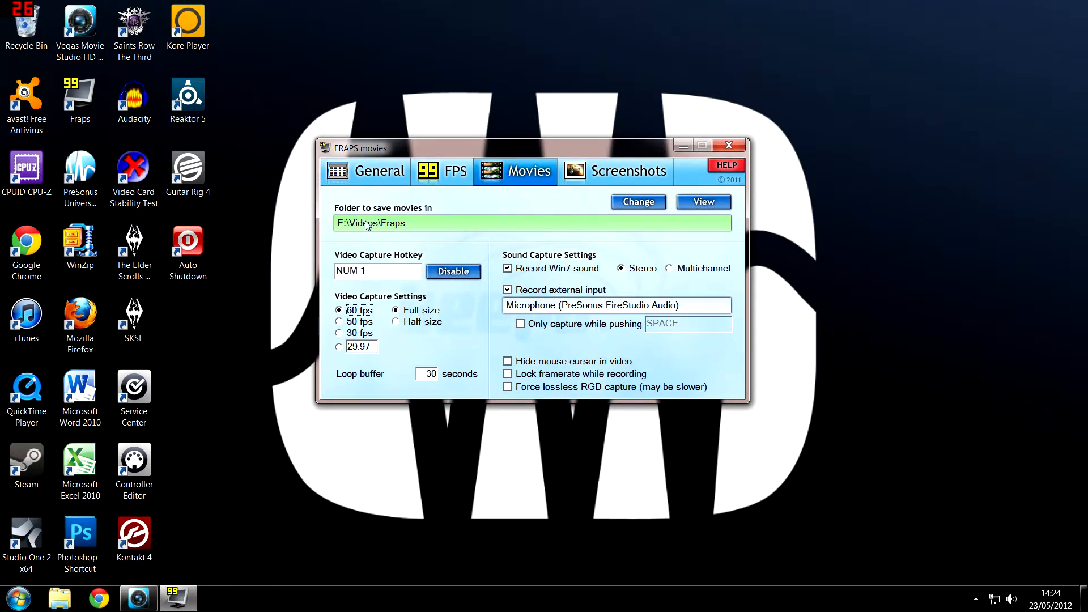
{"action": "mouse_move", "coordinate": [316, 203]}
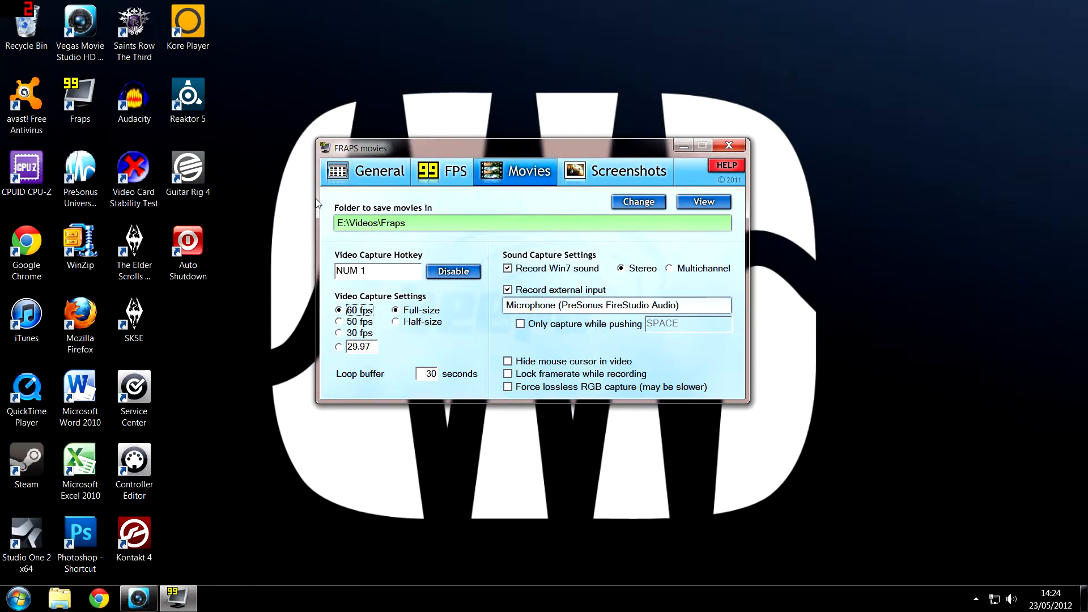
{"action": "mouse_move", "coordinate": [395, 251]}
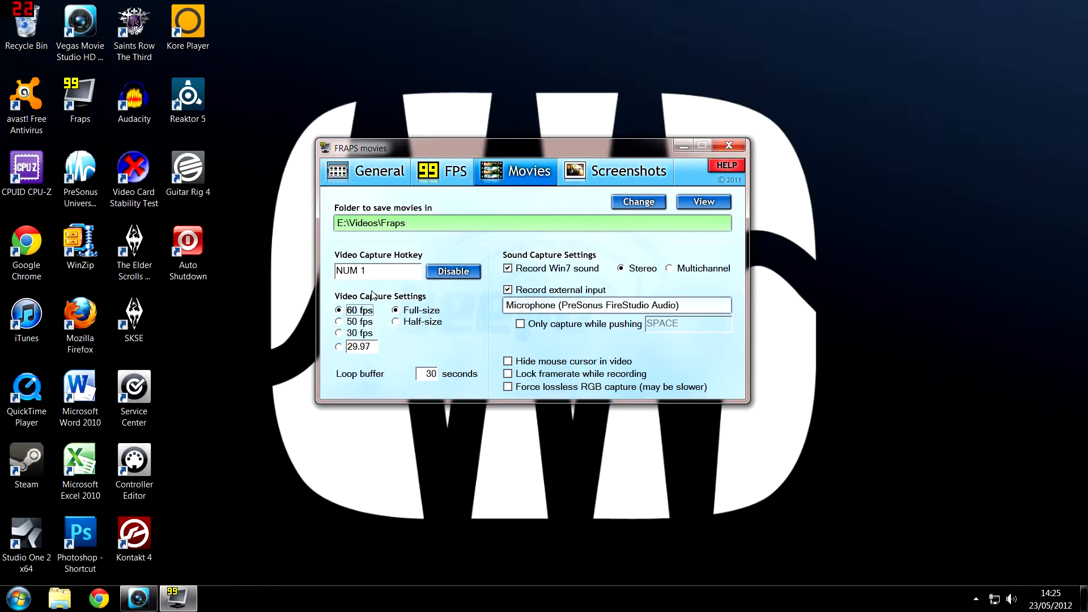
{"action": "mouse_move", "coordinate": [360, 330]}
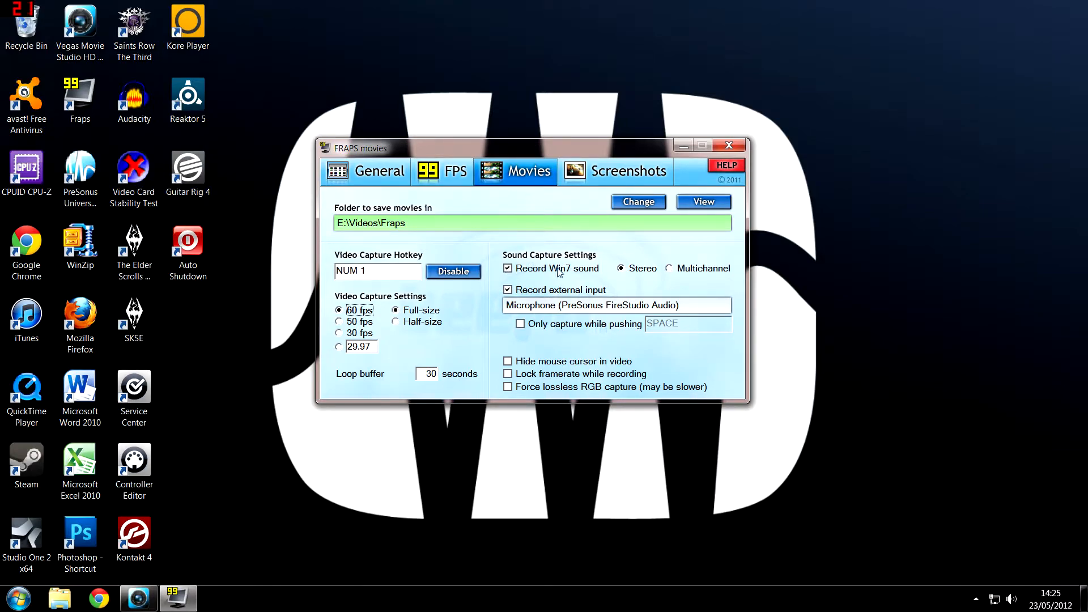
{"action": "mouse_move", "coordinate": [585, 280]}
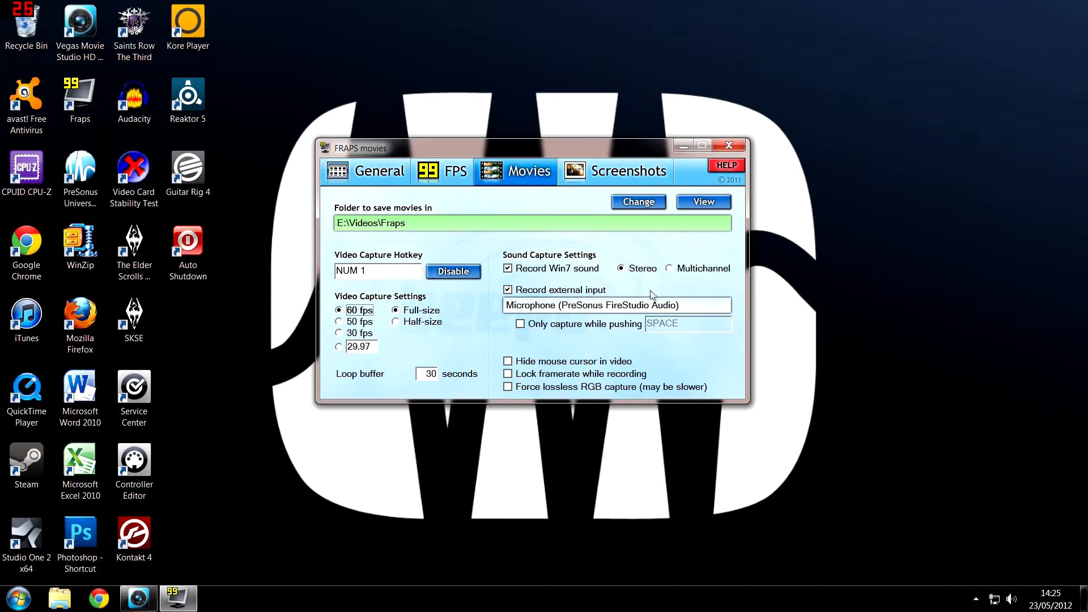
{"action": "mouse_move", "coordinate": [566, 302]}
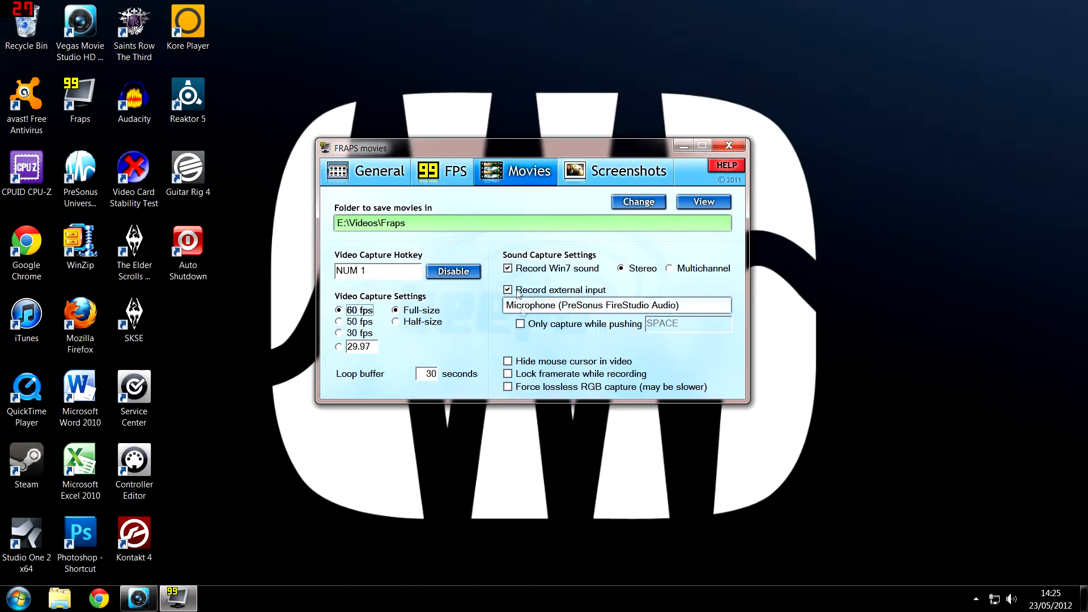
{"action": "mouse_move", "coordinate": [618, 299]}
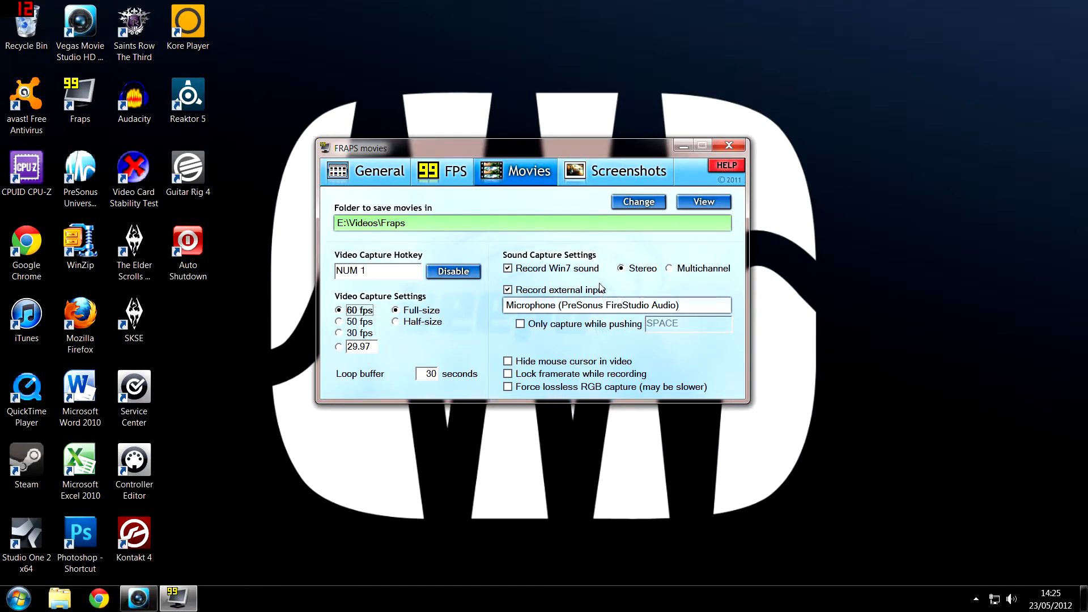
{"action": "mouse_move", "coordinate": [492, 262]}
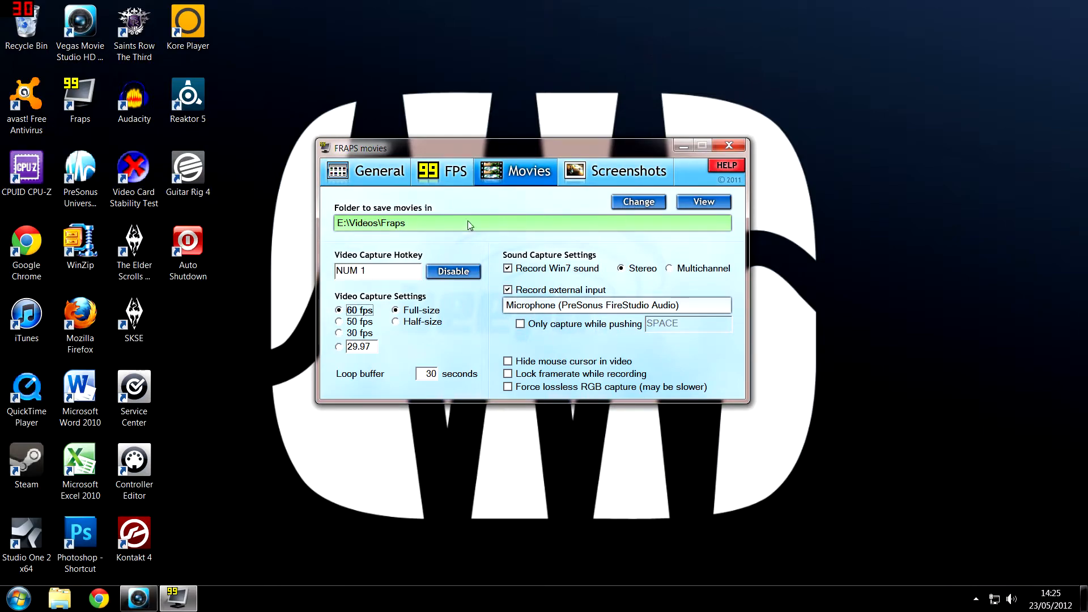
{"action": "mouse_move", "coordinate": [683, 144]}
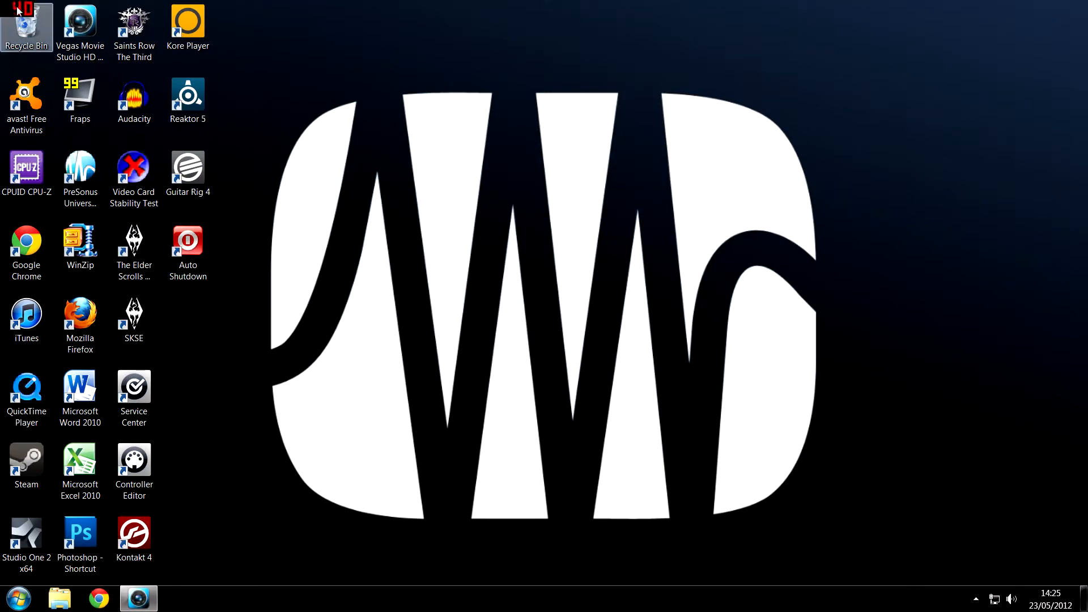
{"action": "mouse_move", "coordinate": [28, 13]}
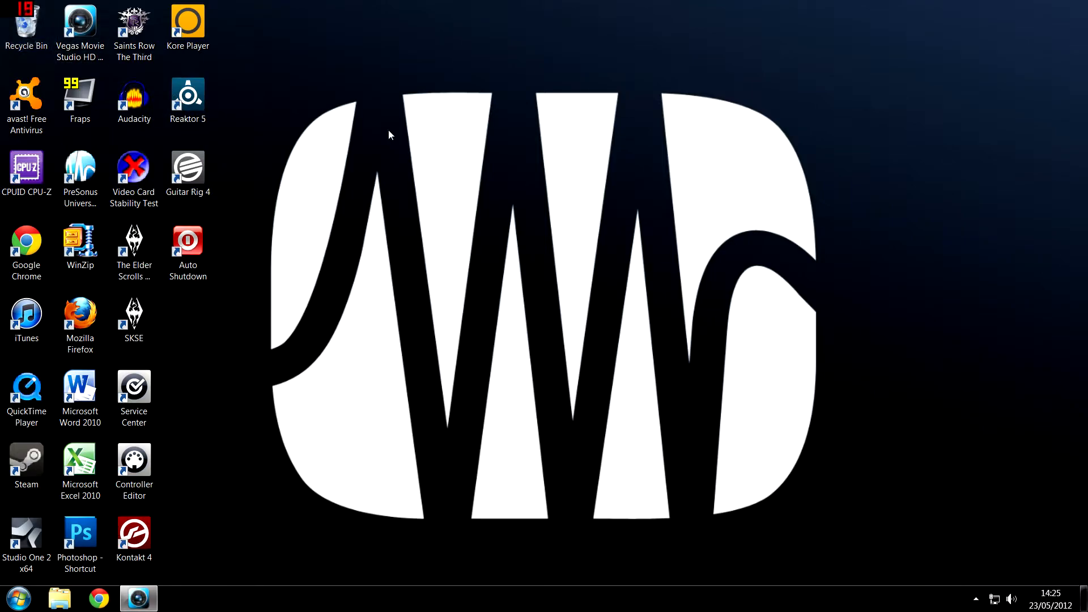
{"action": "mouse_move", "coordinate": [609, 145]}
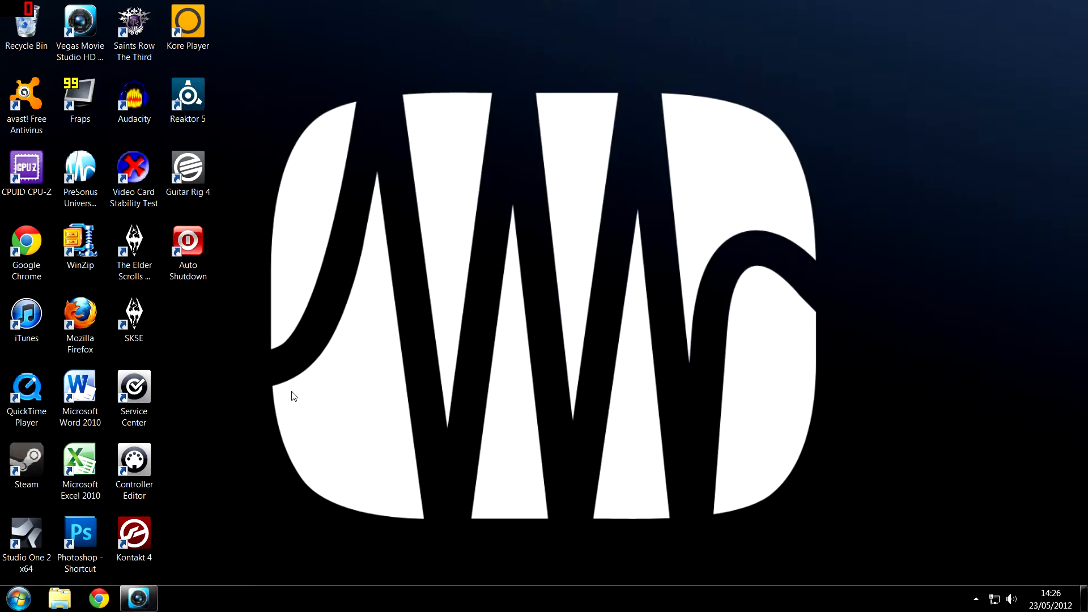
{"action": "mouse_move", "coordinate": [185, 482]}
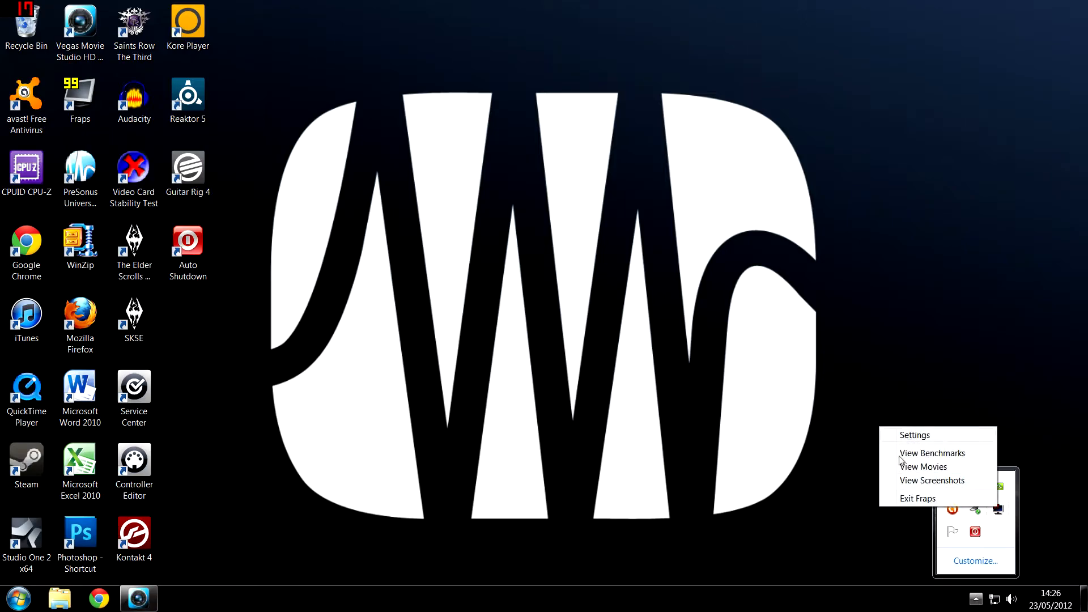
{"action": "mouse_move", "coordinate": [941, 467]}
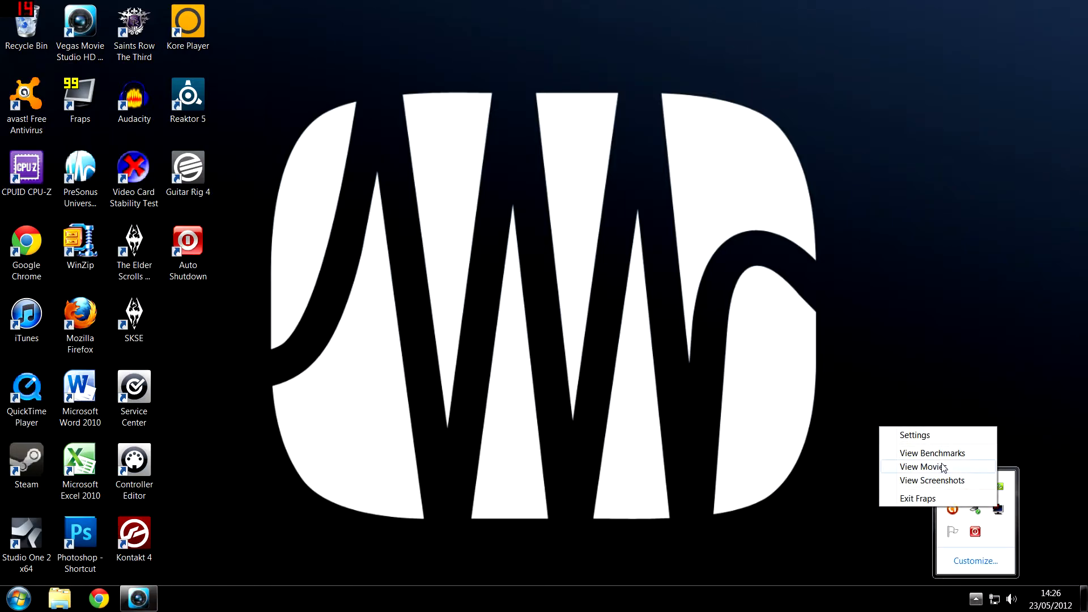
Open Fraps' View Movies folder and scroll through the recorded clips
{"action": "left_click", "coordinate": [928, 467]}
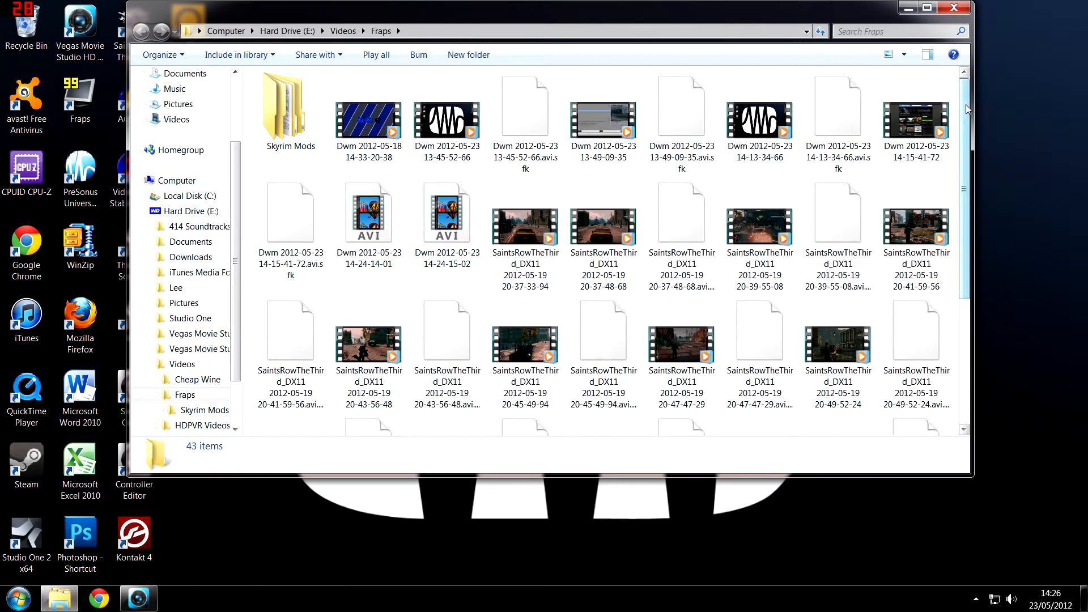
{"action": "scroll", "scroll_direction": "down", "scroll_amount": 3}
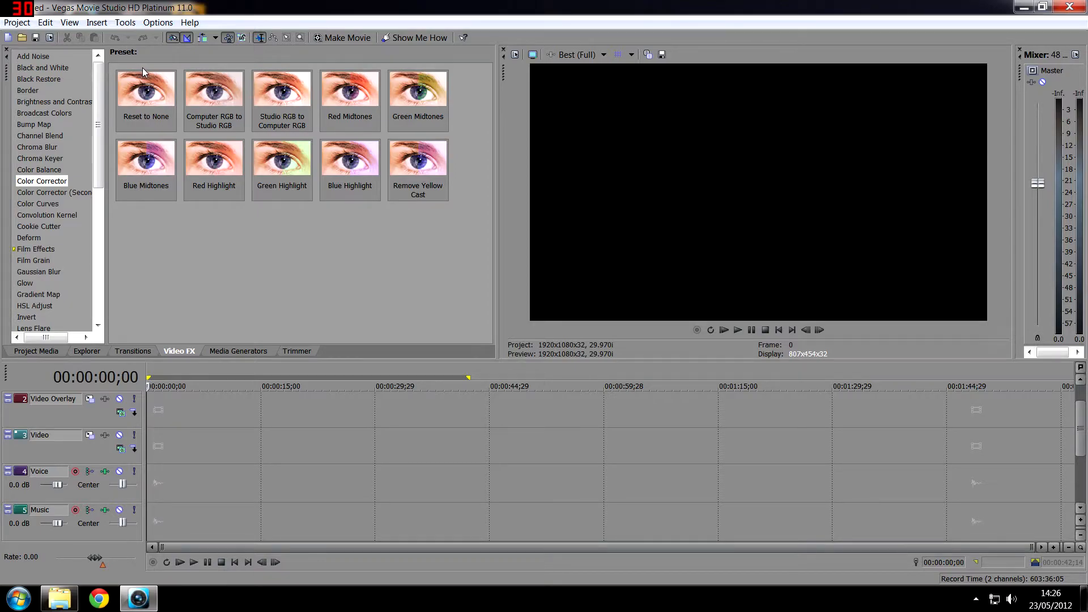
{"action": "mouse_move", "coordinate": [154, 37]}
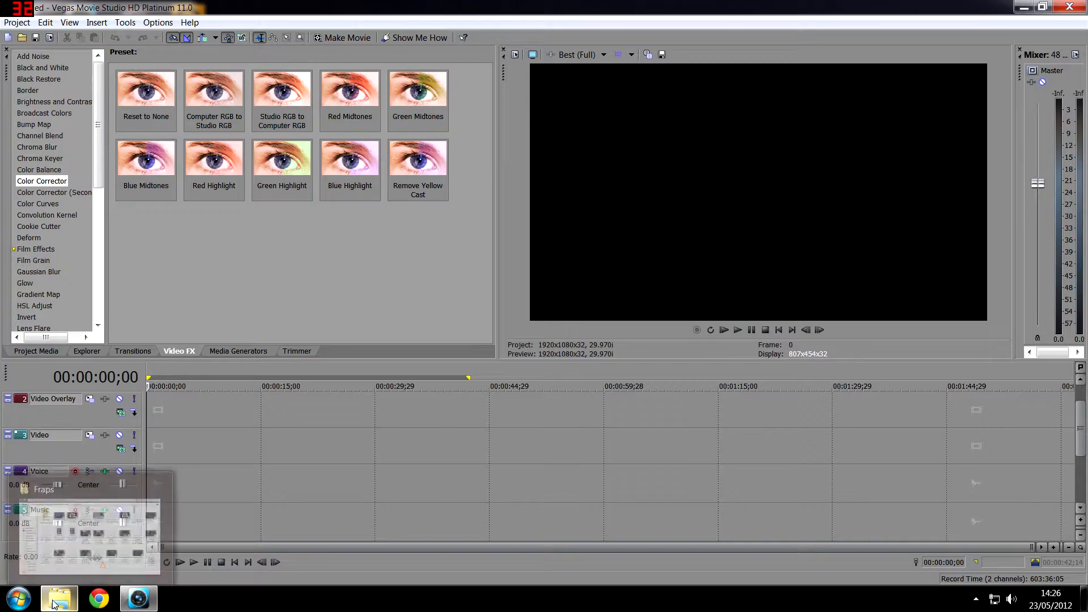
Return to the Fraps recordings folder and browse the media generator and video effect presets
{"action": "left_click", "coordinate": [59, 597]}
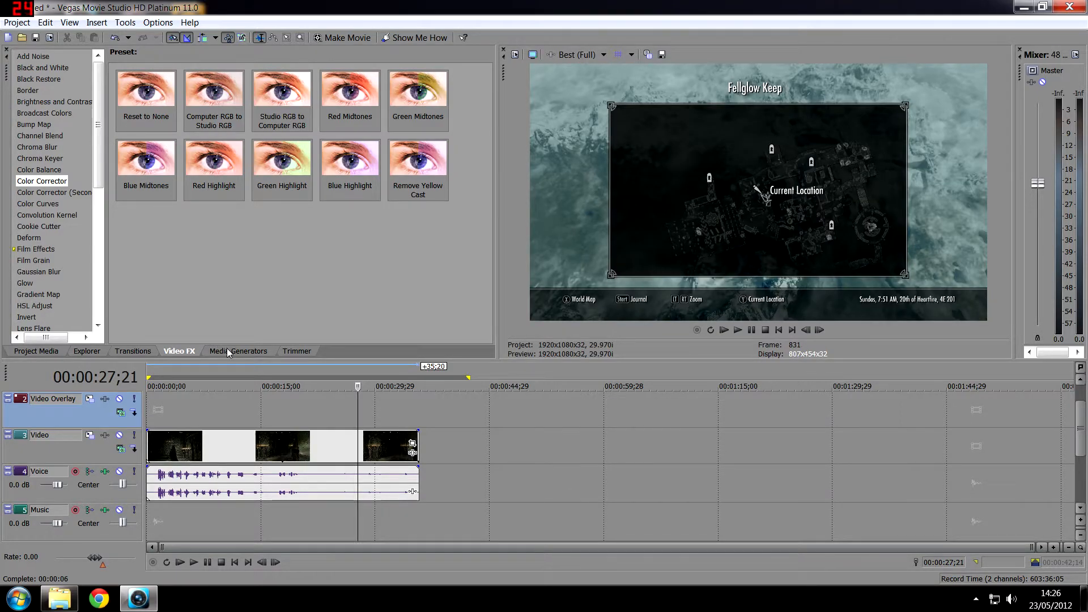
{"action": "left_click", "coordinate": [238, 350]}
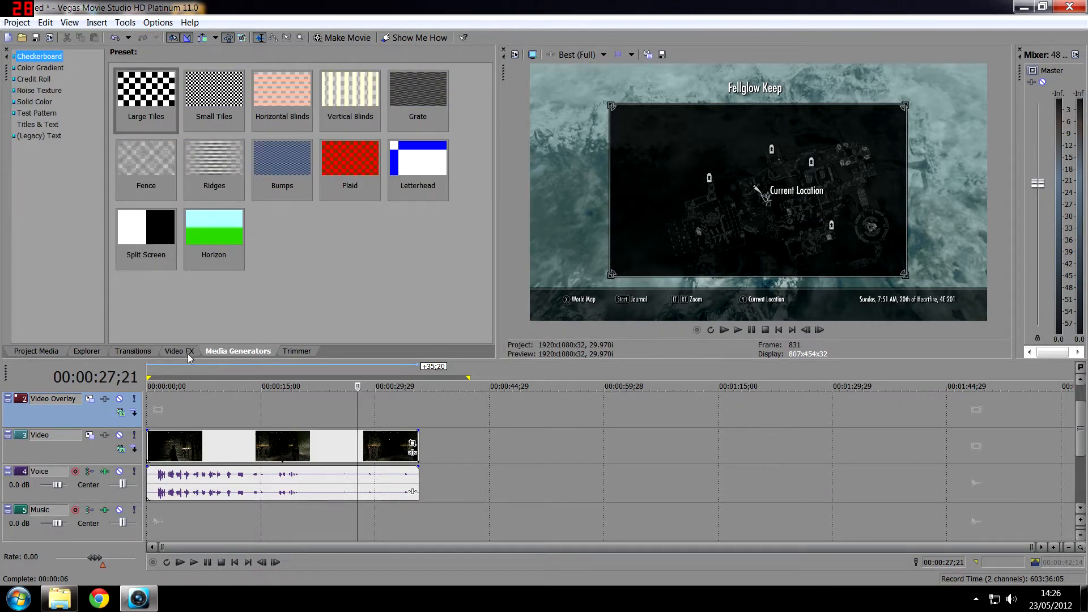
{"action": "left_click", "coordinate": [178, 351]}
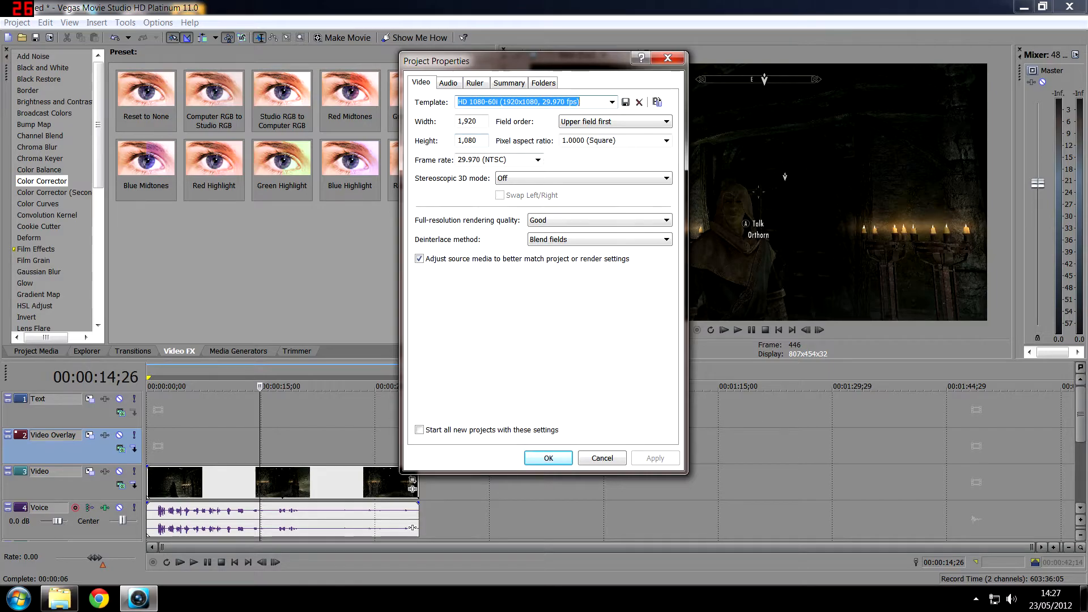
{"action": "mouse_move", "coordinate": [436, 124]}
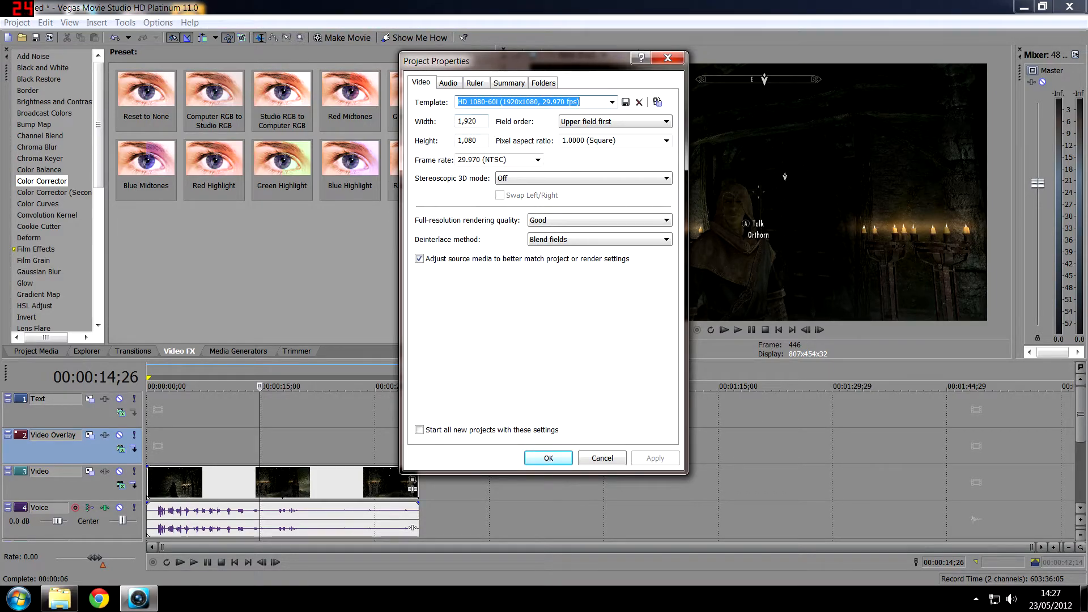
Set frame rate to 59.940 (Double NTSC) and rendering quality to Best, then confirm
{"action": "left_click", "coordinate": [538, 160]}
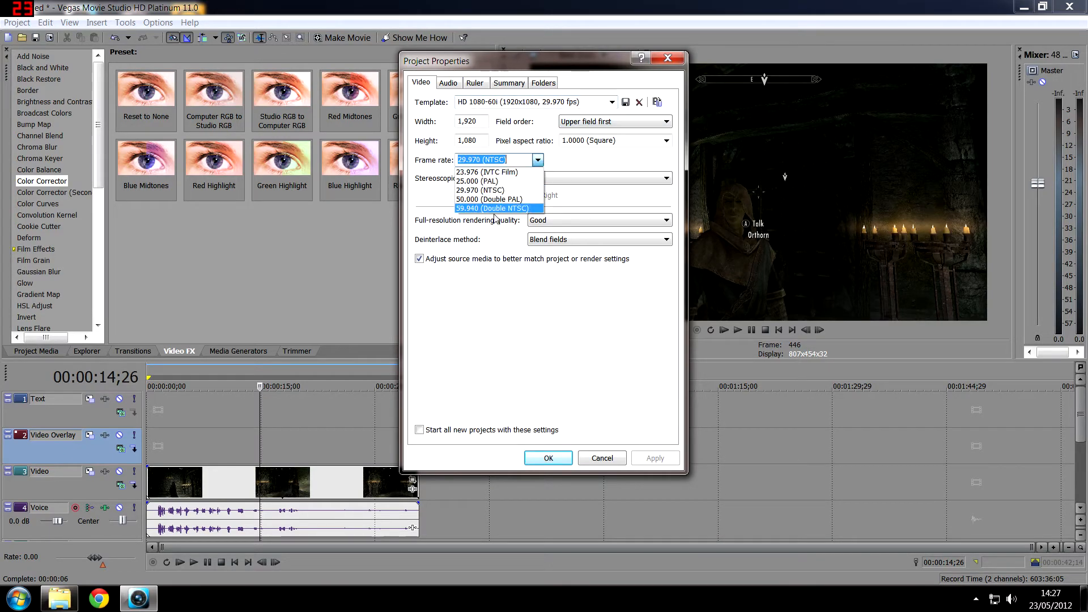
{"action": "left_click", "coordinate": [493, 208]}
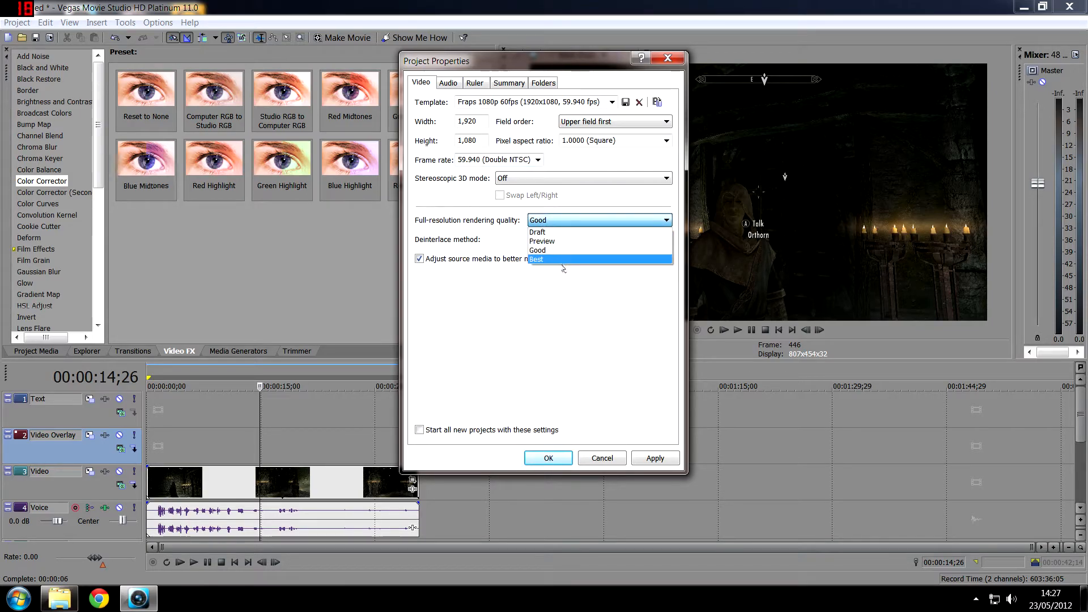
{"action": "left_click", "coordinate": [536, 259]}
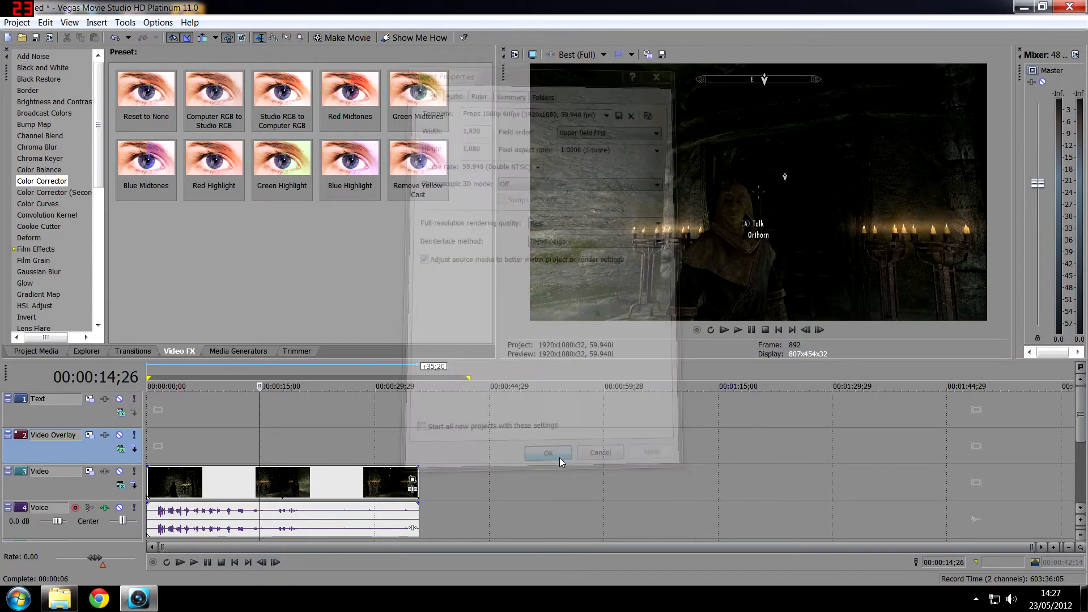
{"action": "left_click", "coordinate": [547, 452]}
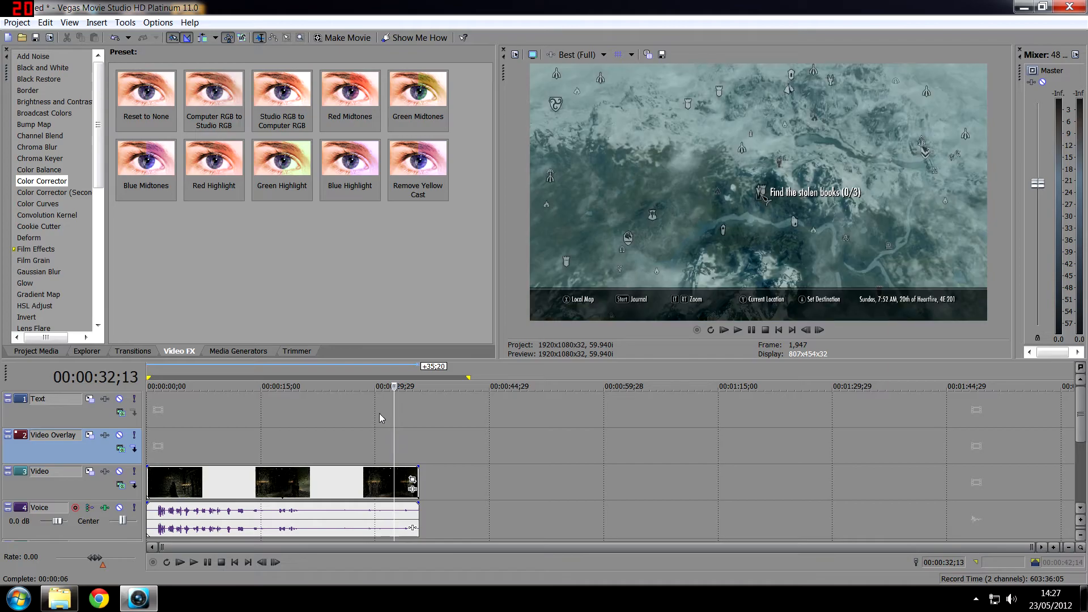
Choose Render As from the Project menu
{"action": "left_click", "coordinate": [16, 22]}
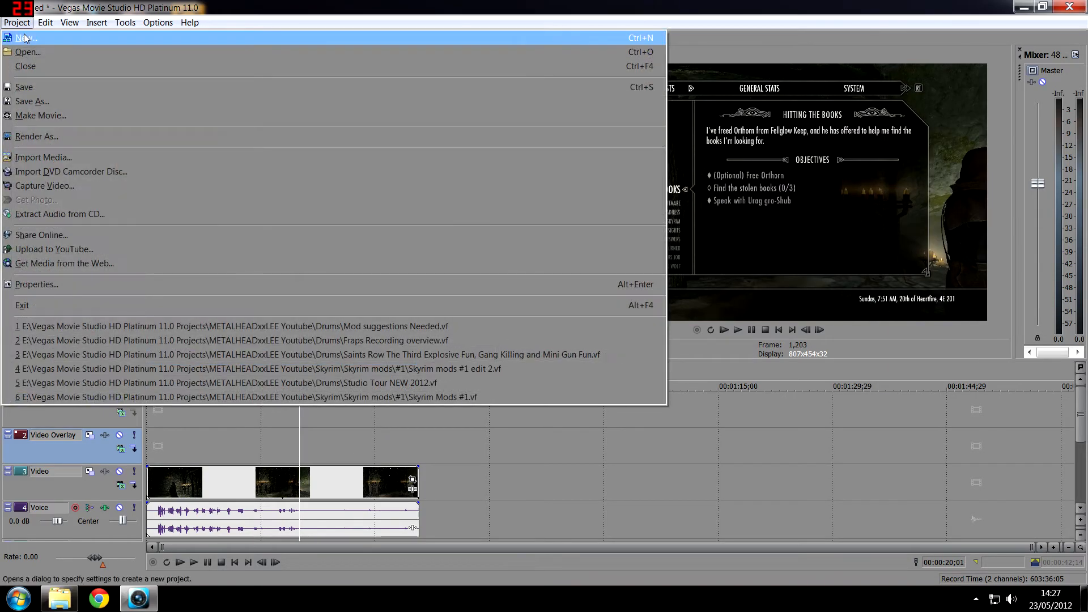
{"action": "mouse_move", "coordinate": [108, 136]}
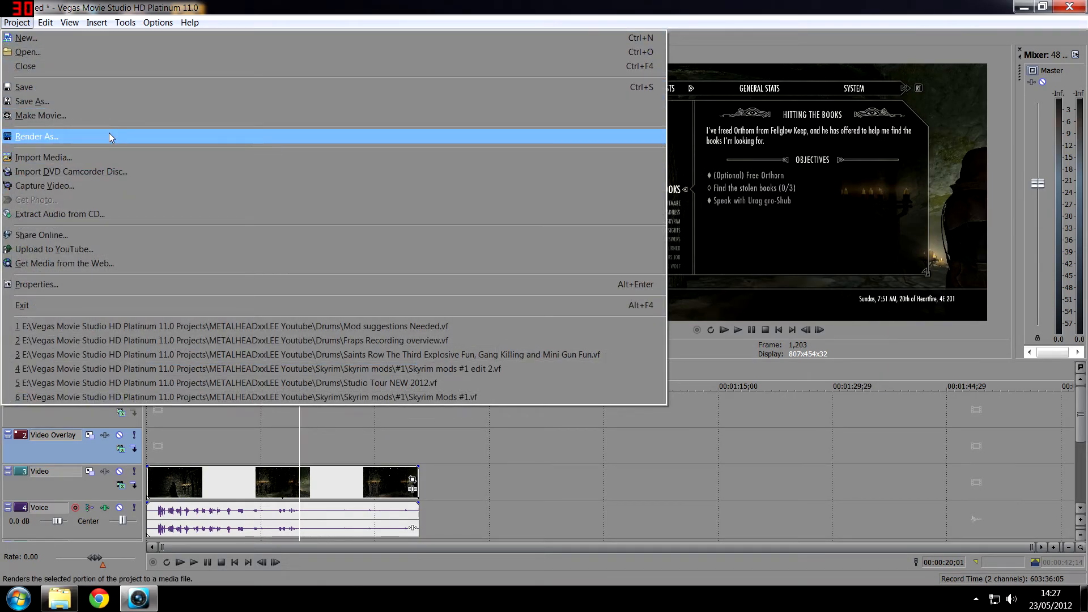
{"action": "left_click", "coordinate": [36, 136]}
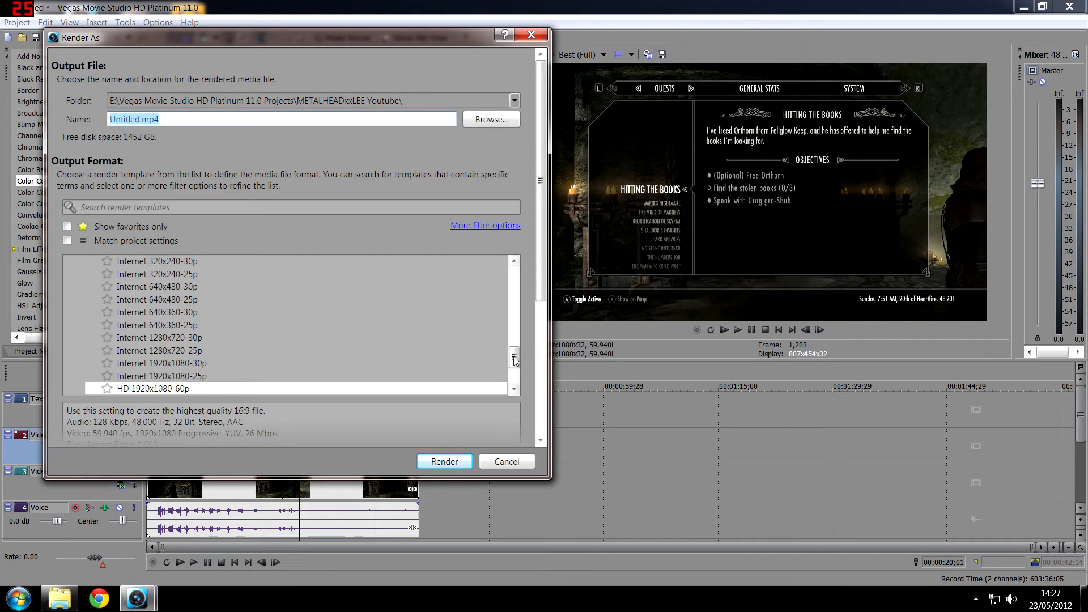